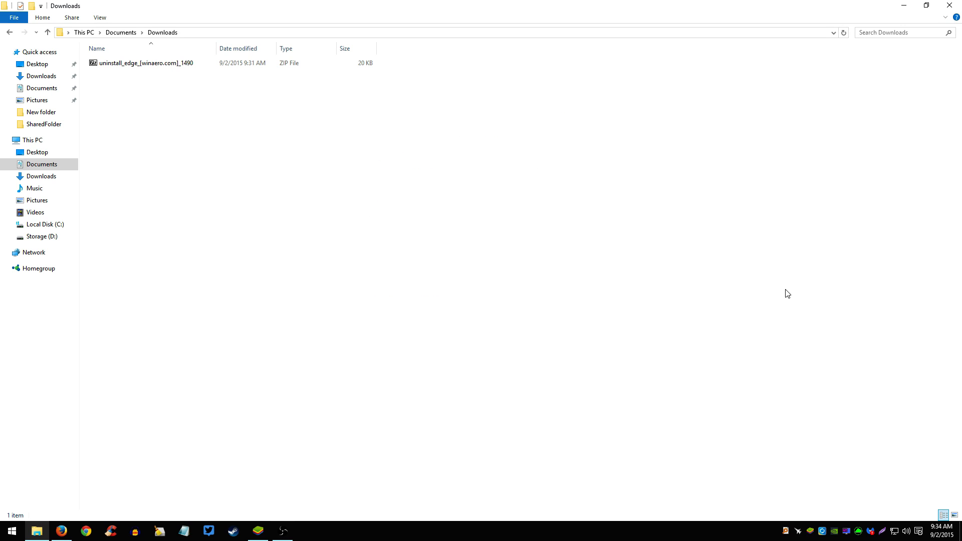
mouse_move(580, 228)
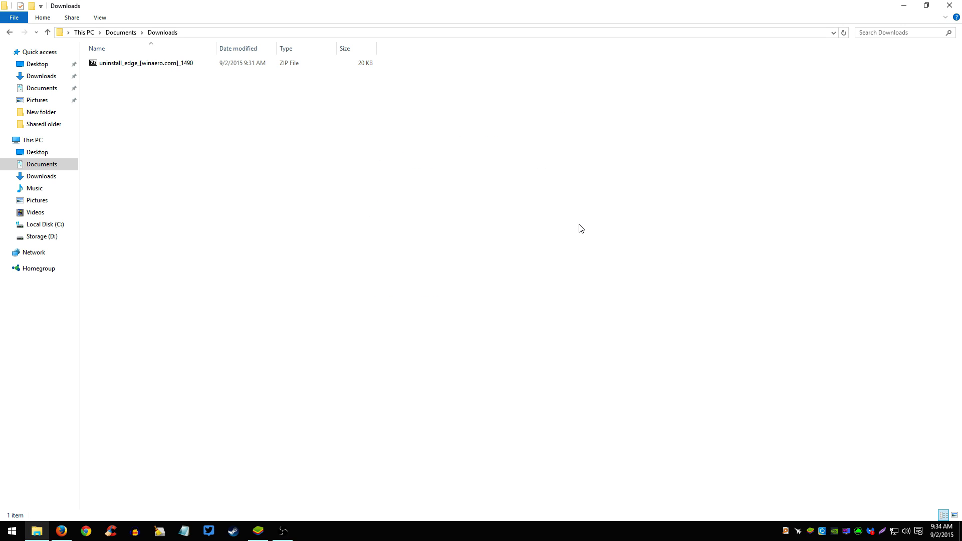
mouse_move(253, 114)
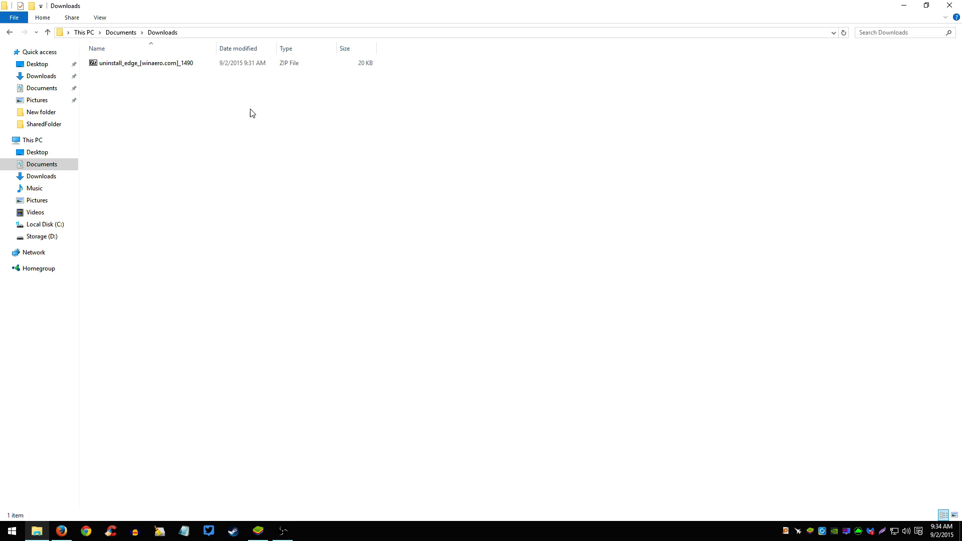
mouse_move(245, 109)
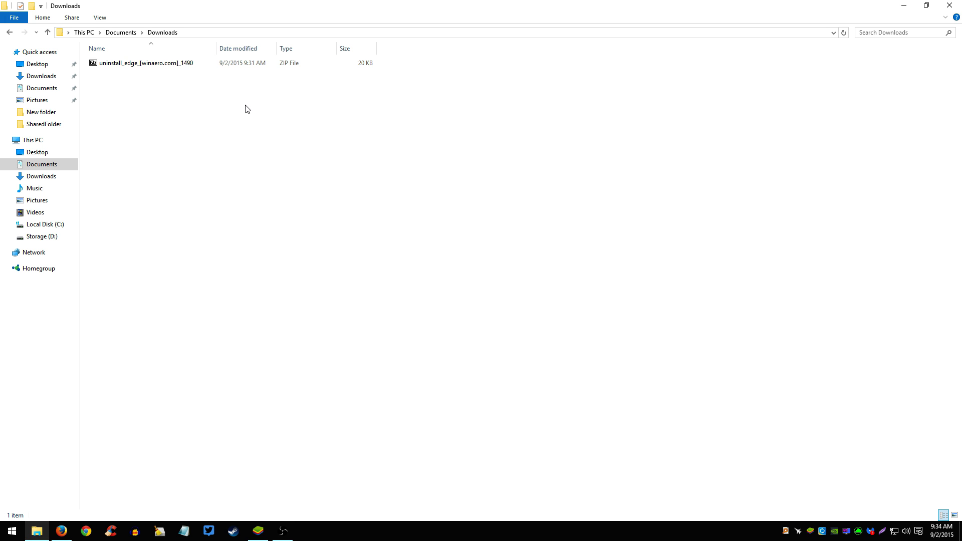
mouse_move(231, 84)
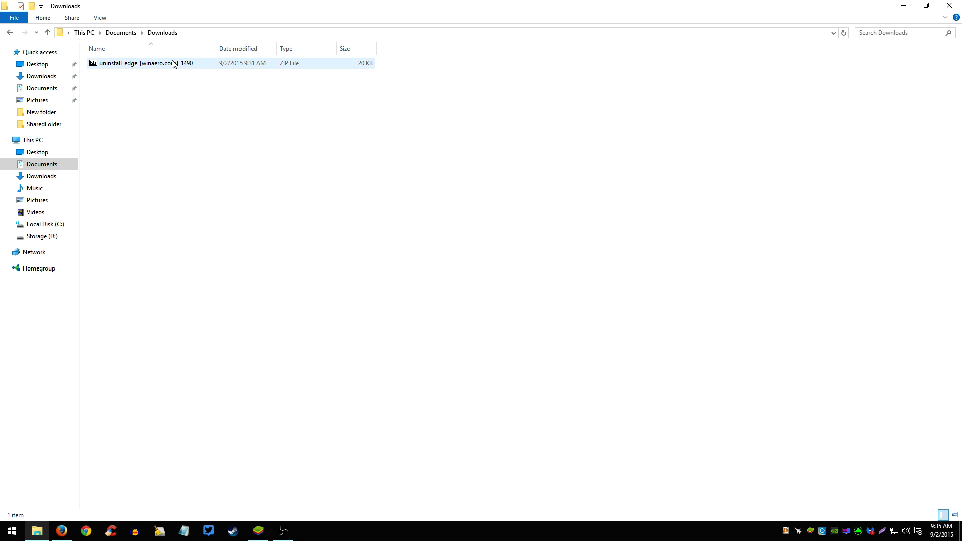
Step: Extract the ZIP with 7-Zip into the uninstall_edge_[winaero.com]_1490 folder and enter it
right_click(144, 62)
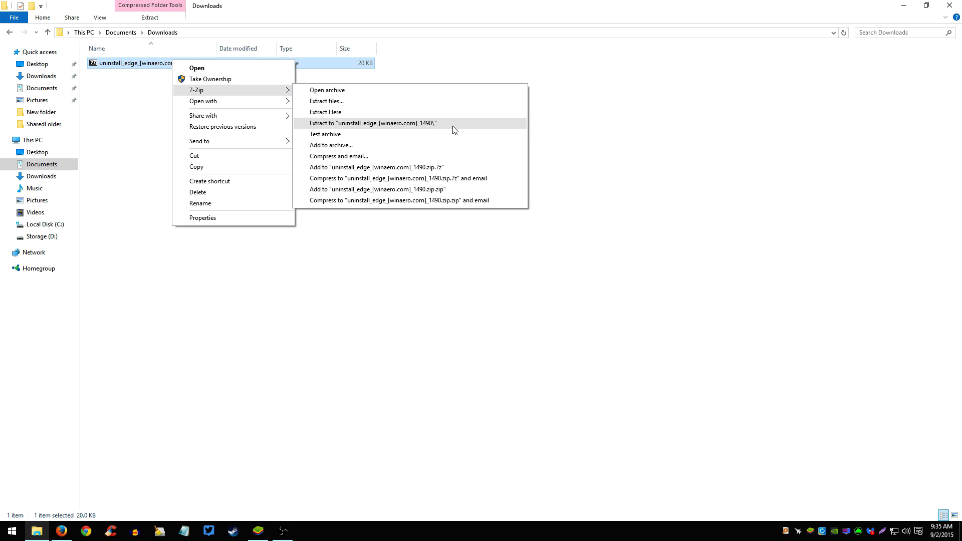
left_click(373, 123)
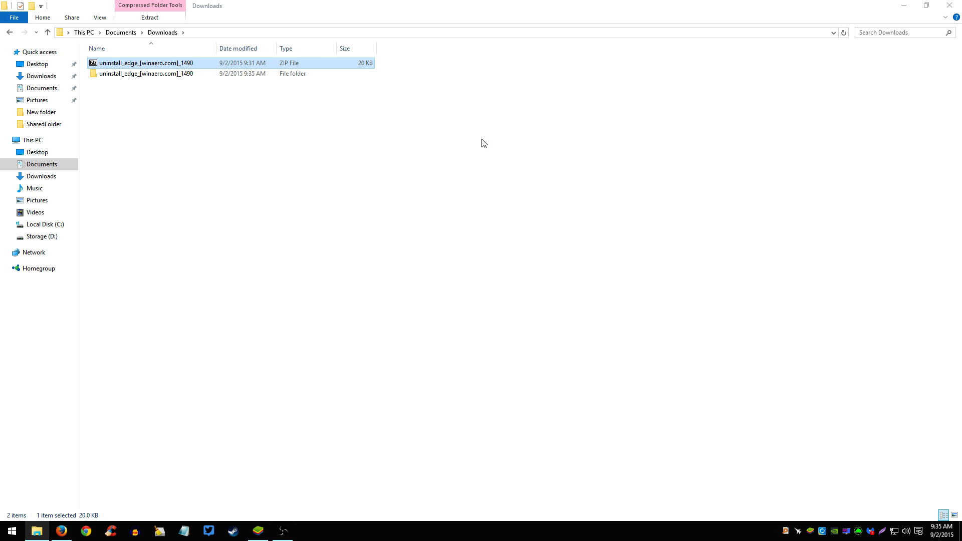
double_click(145, 73)
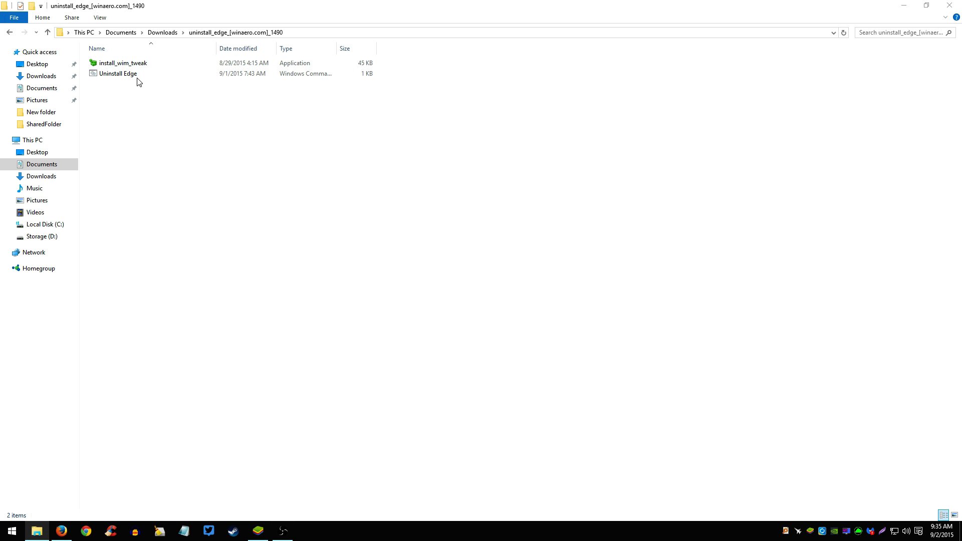
Step: Run the Uninstall Edge script as administrator
right_click(117, 73)
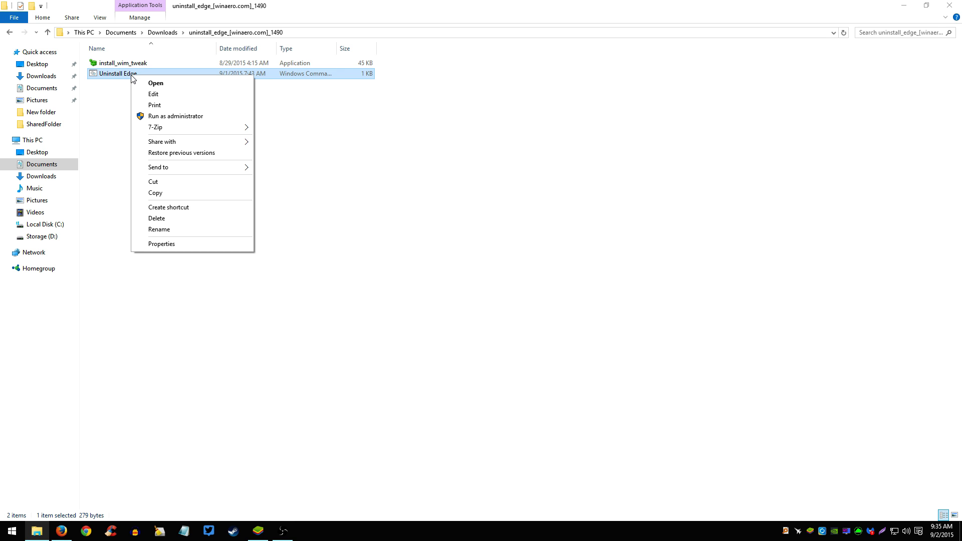
mouse_move(200, 116)
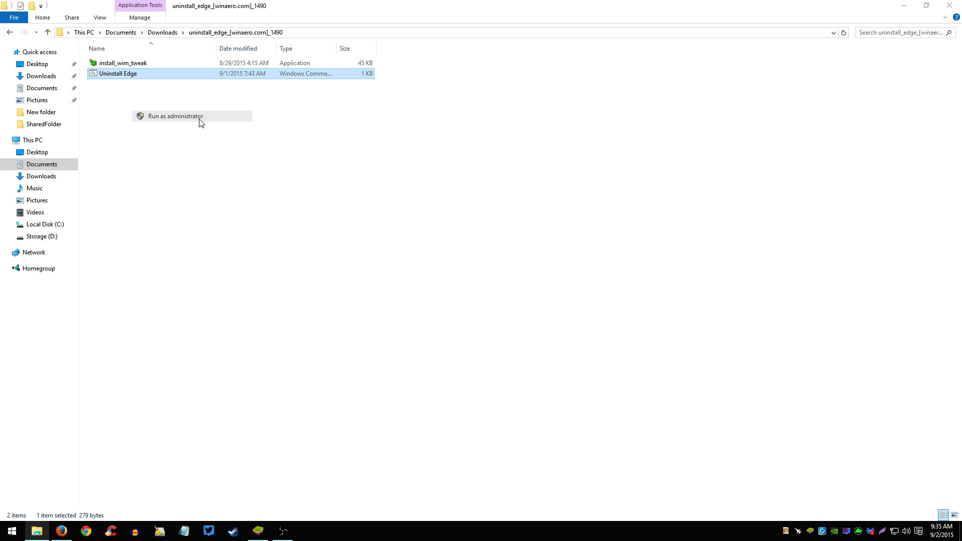
left_click(175, 116)
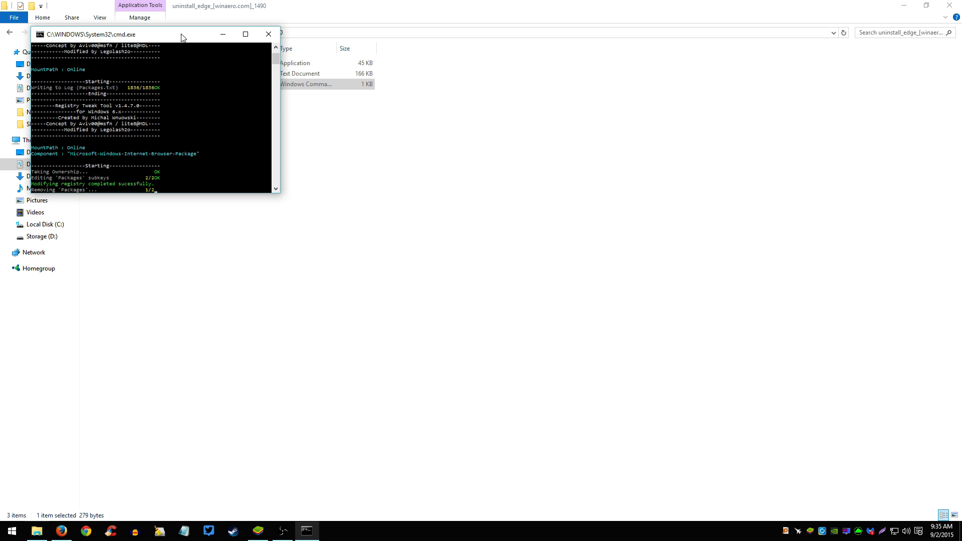
Step: Move the cmd.exe window toward the screen centre while the script removes Edge
left_click_drag(181, 34, 452, 126)
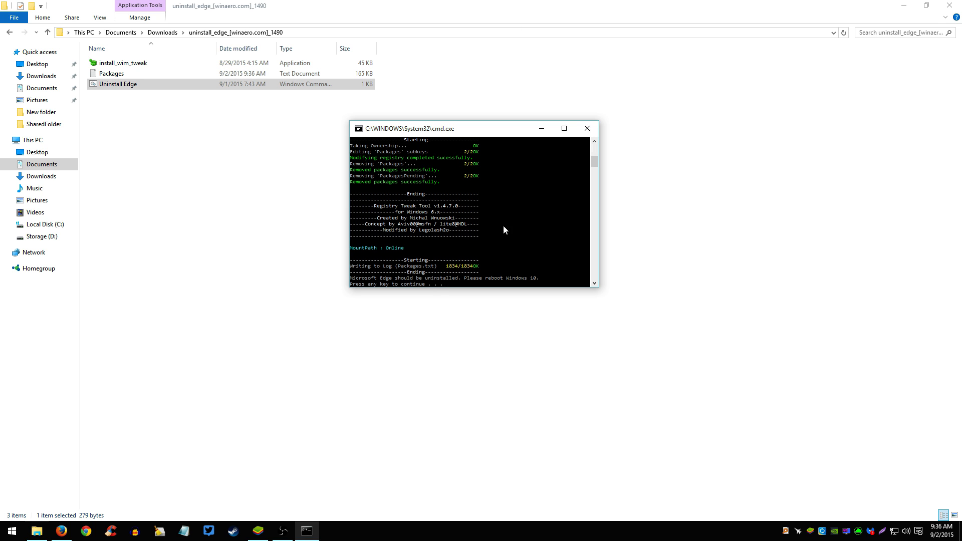
mouse_move(454, 291)
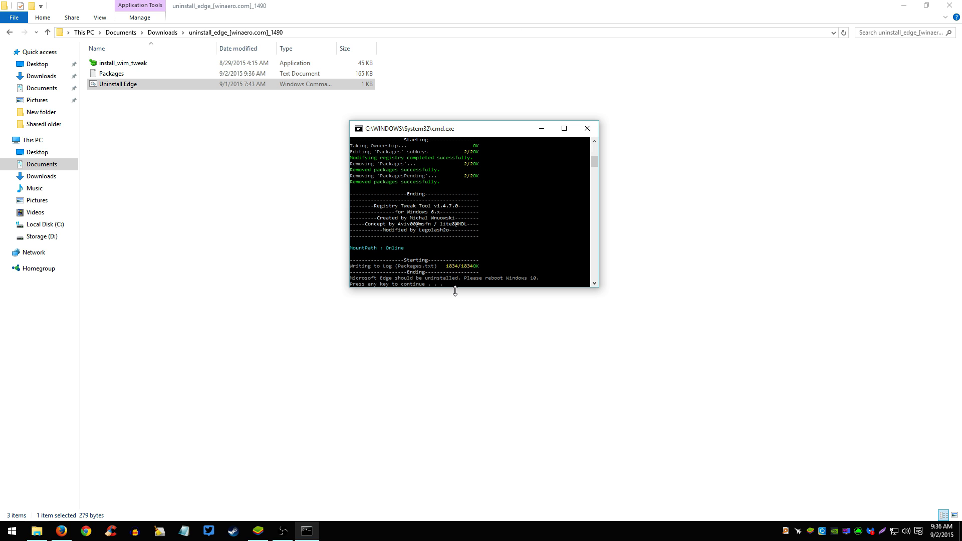
mouse_move(446, 289)
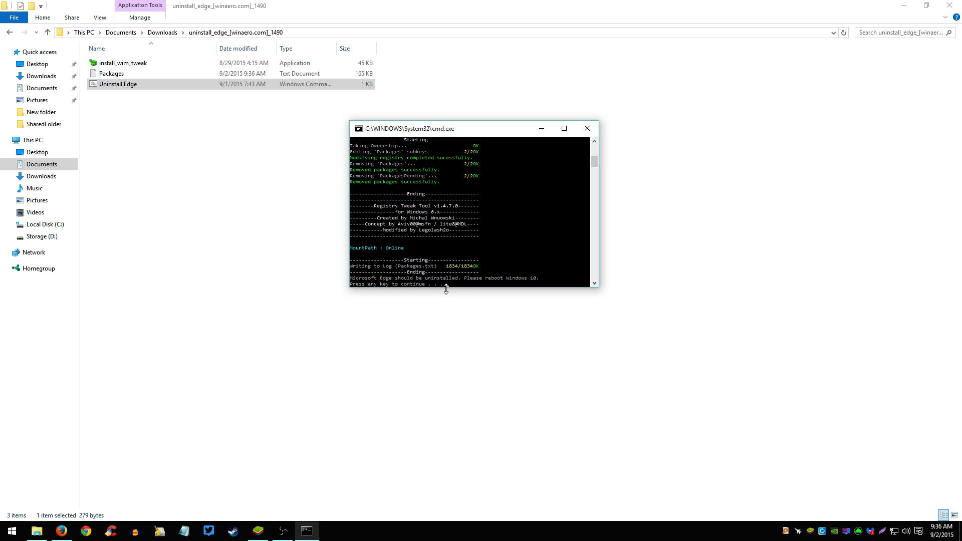
mouse_move(586, 129)
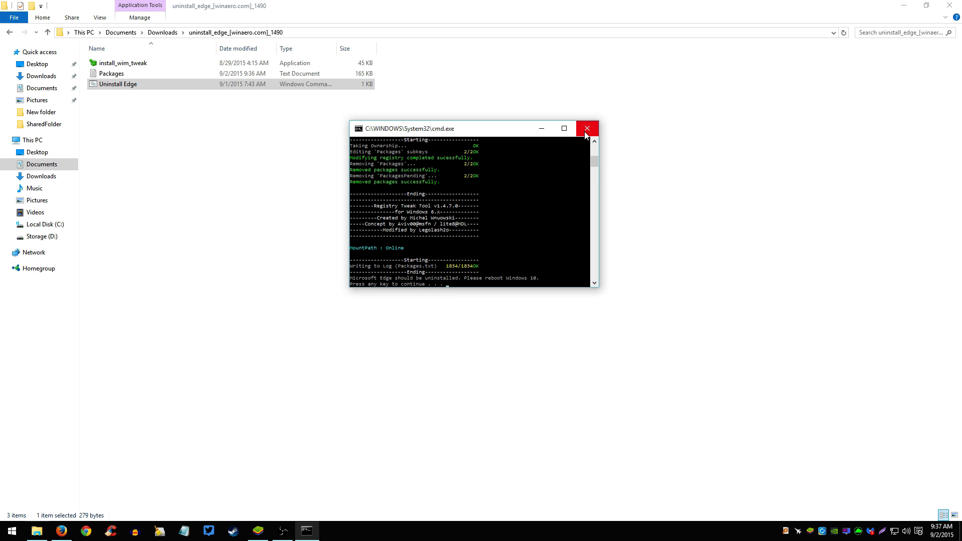
Step: Close the finished console, leaving the folder with install_wim_tweak, Packages and Uninstall Edge
left_click(586, 128)
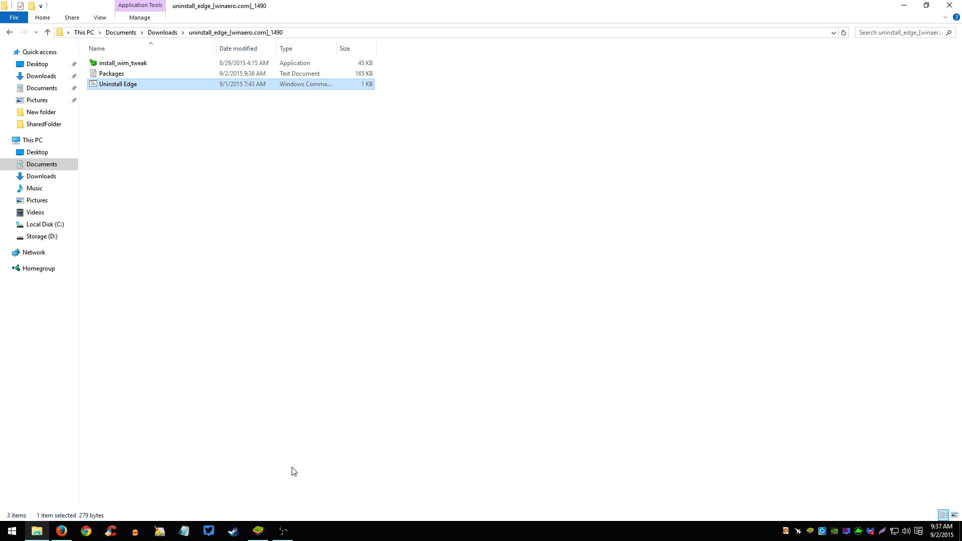
mouse_move(294, 477)
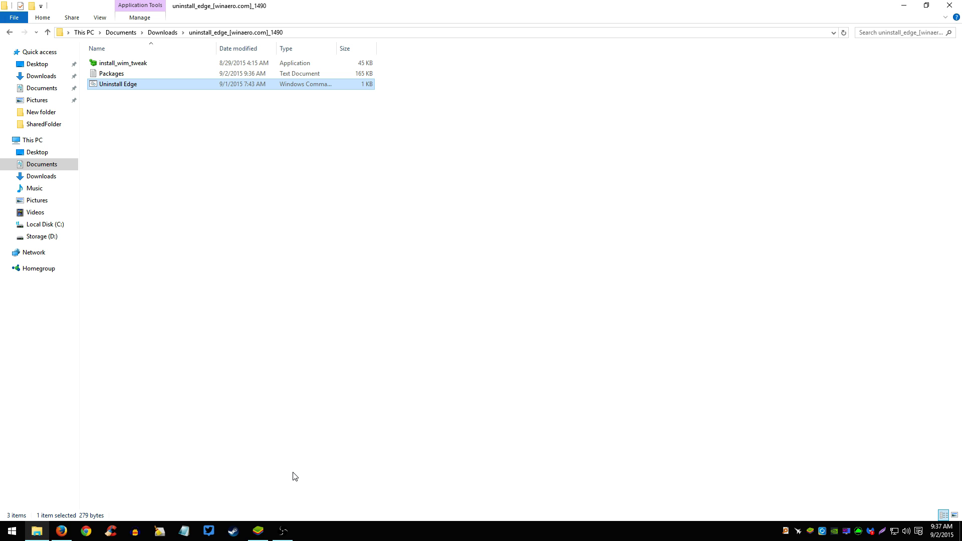
mouse_move(306, 530)
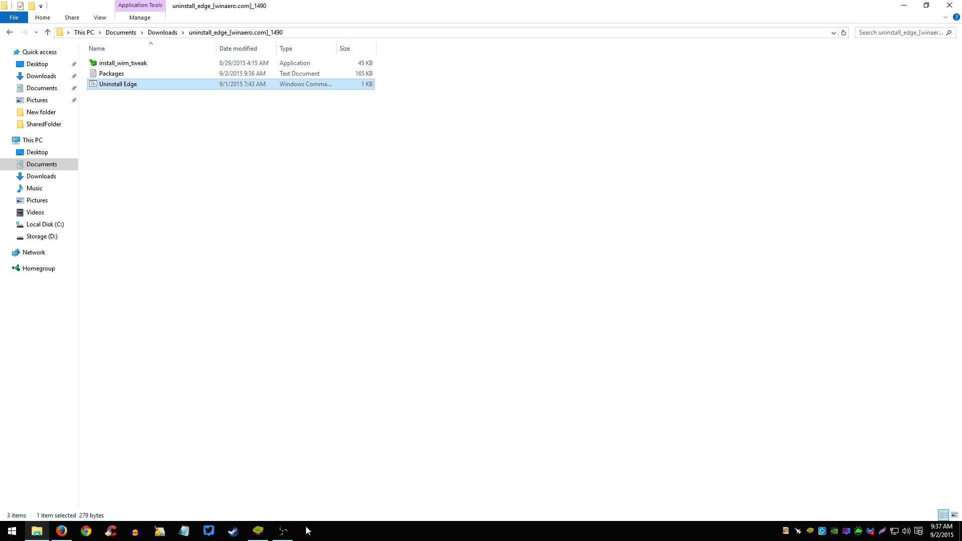